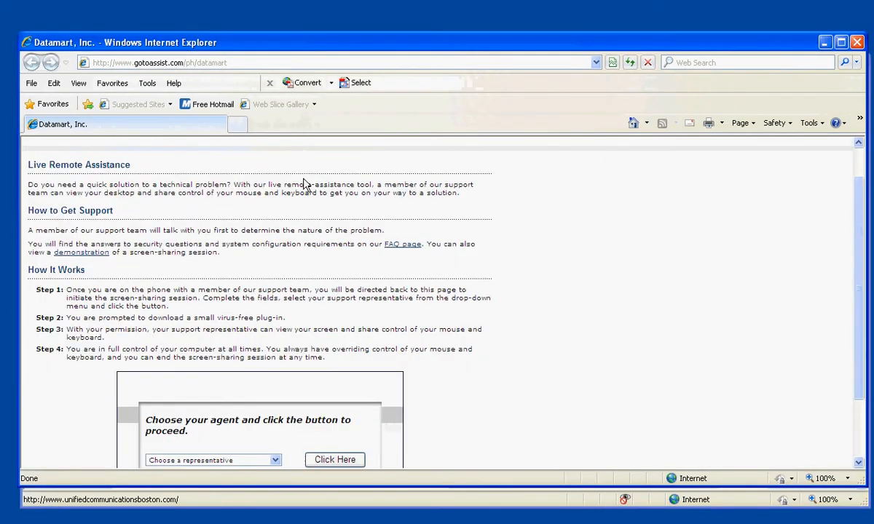
pyautogui.moveTo(306, 218)
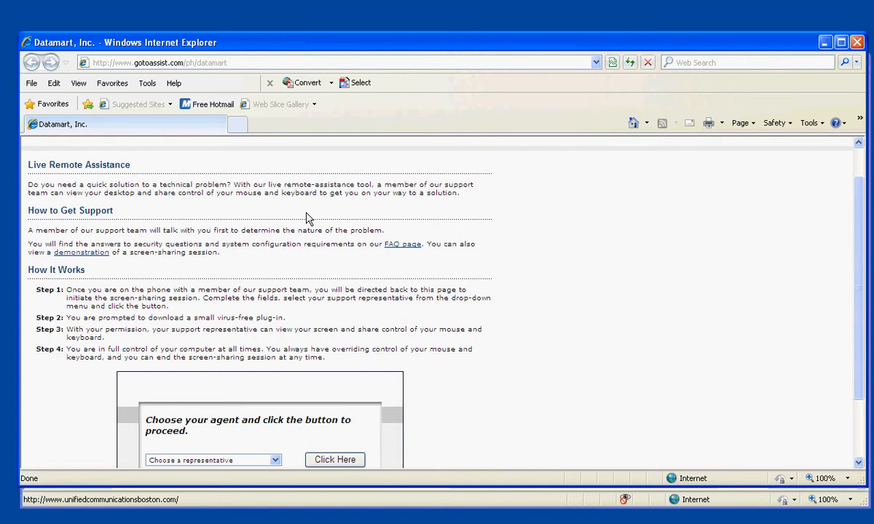
pyautogui.moveTo(631, 152)
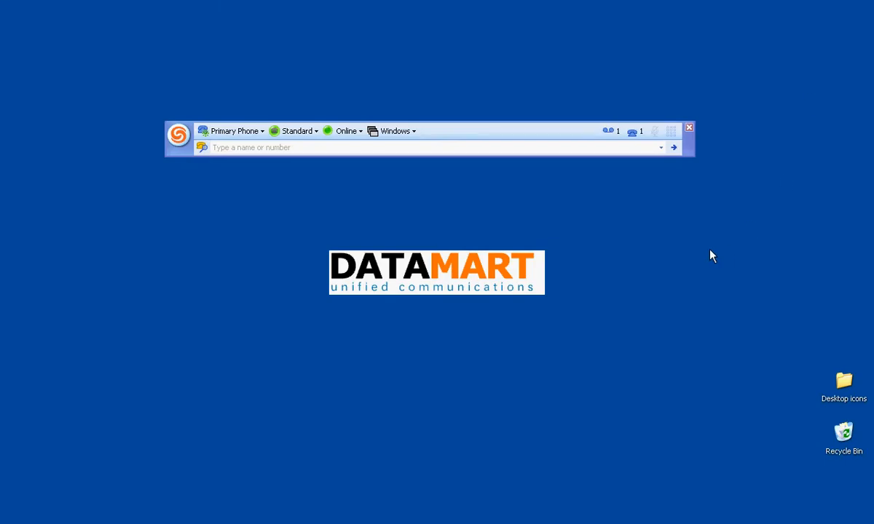
pyautogui.moveTo(686, 256)
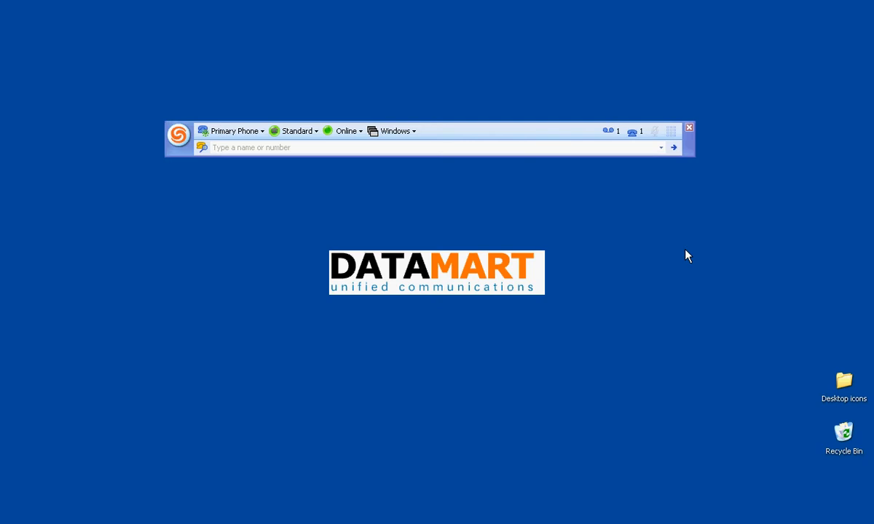
pyautogui.moveTo(616, 184)
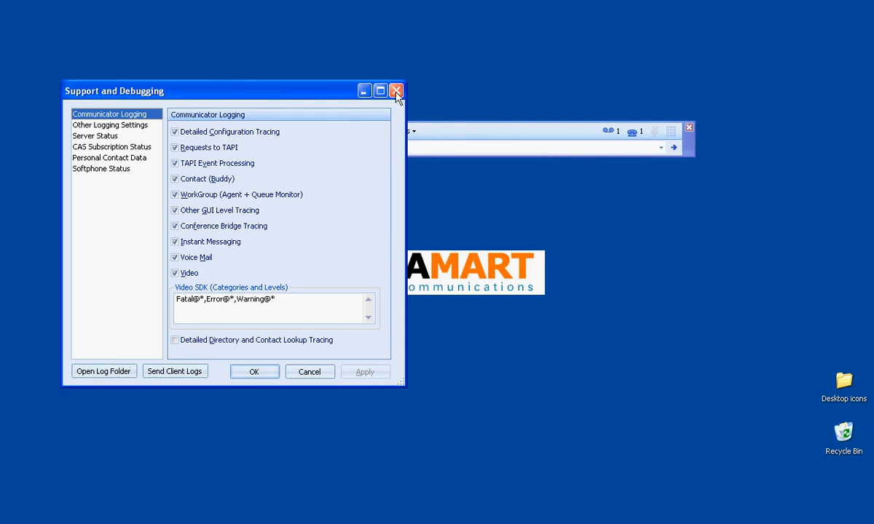
pyautogui.click(396, 91)
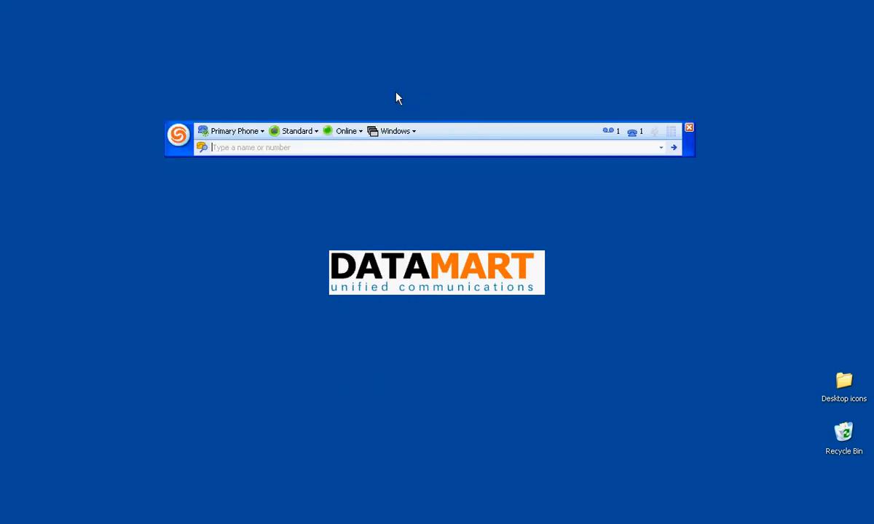